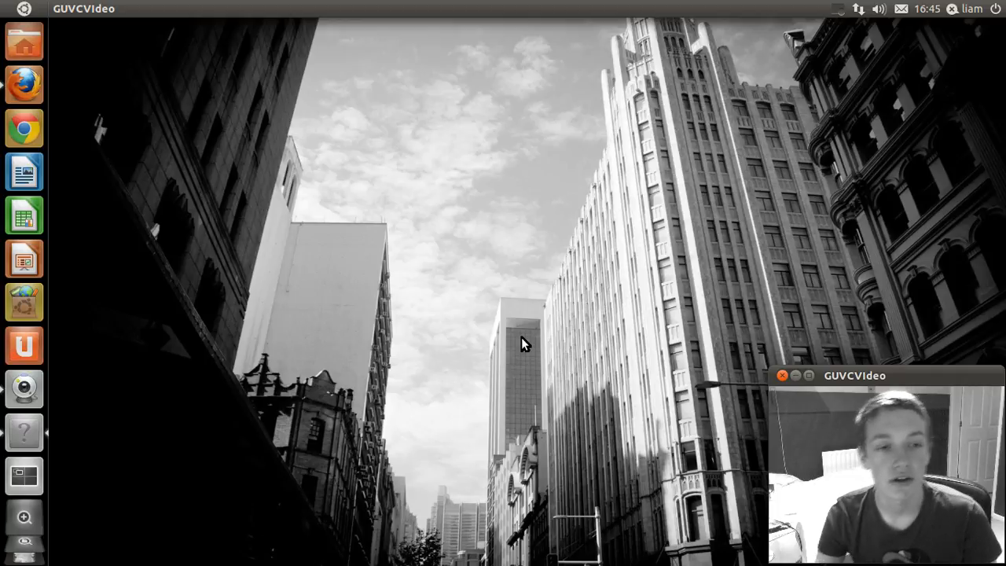
{"action": "mouse_move", "coordinate": [24, 84]}
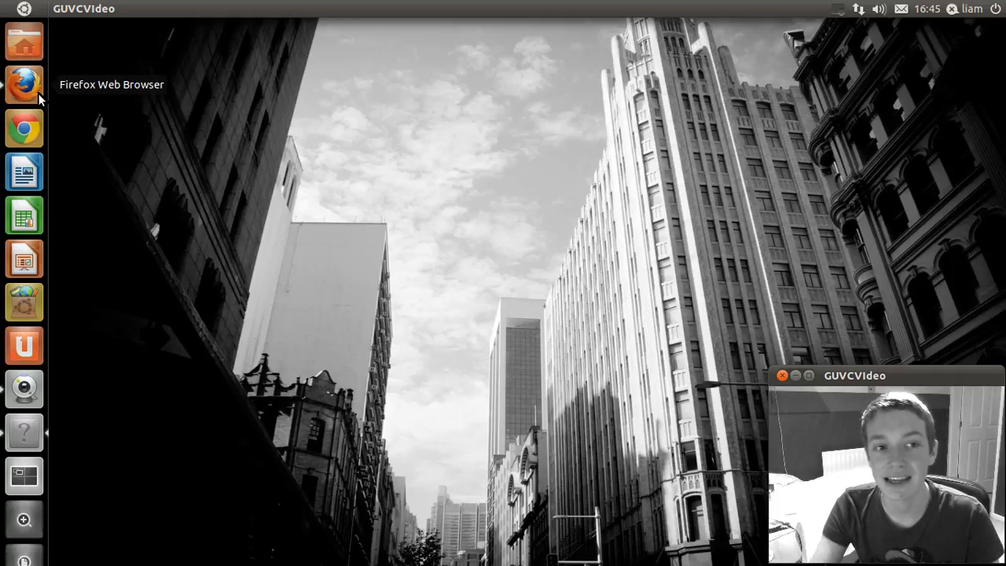
- Switch the browser to the Easy YouTube Video Downloader 5.4 add-on page on addons.mozilla.org
{"action": "left_click", "coordinate": [24, 85]}
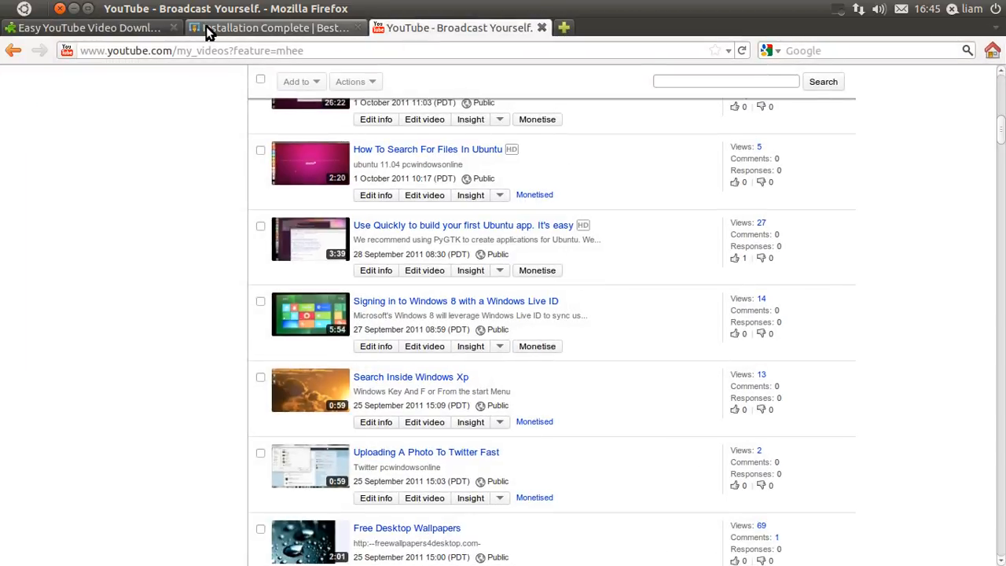
{"action": "left_click", "coordinate": [87, 29]}
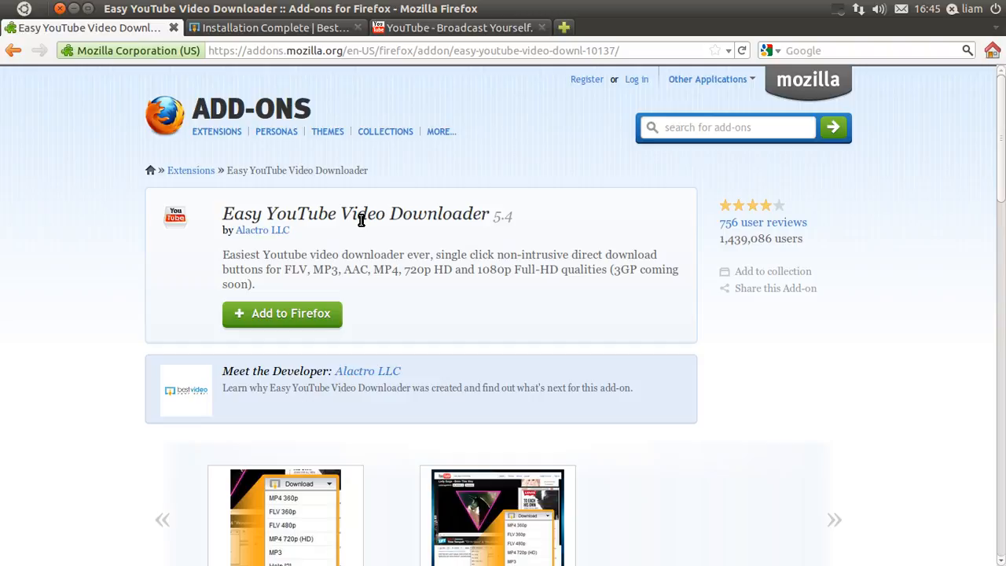
{"action": "mouse_move", "coordinate": [24, 258]}
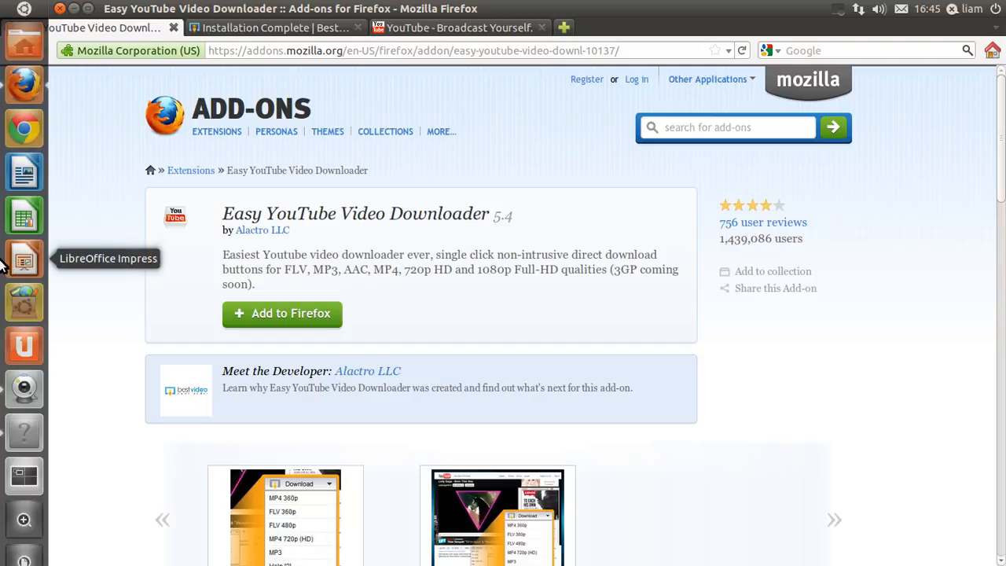
{"action": "left_click", "coordinate": [25, 386]}
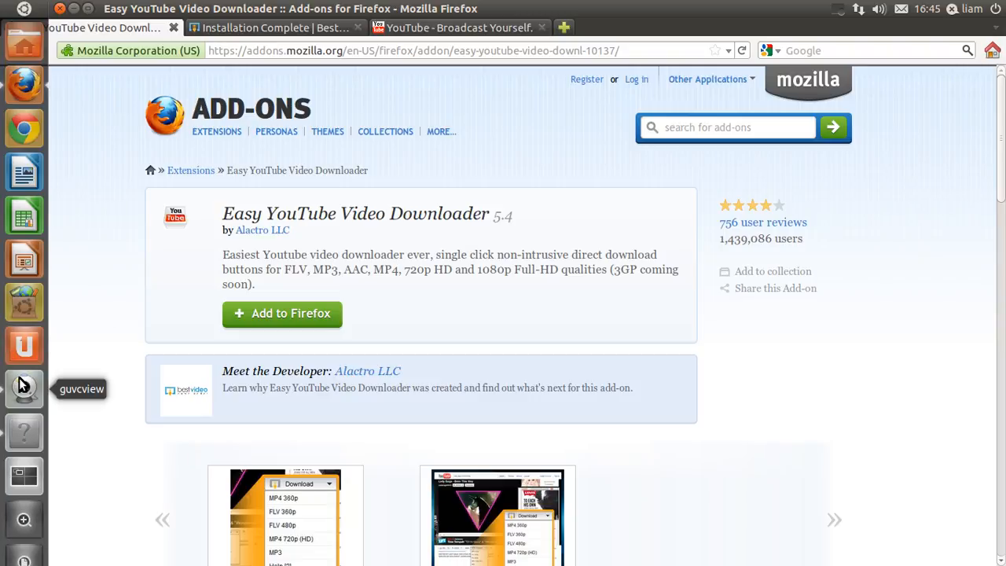
{"action": "left_click", "coordinate": [23, 388]}
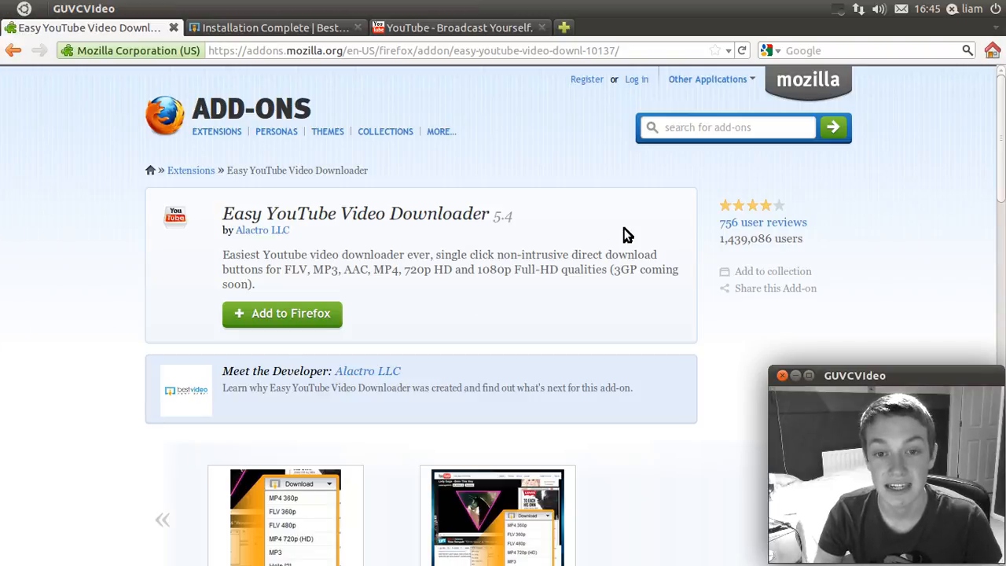
{"action": "mouse_move", "coordinate": [525, 292]}
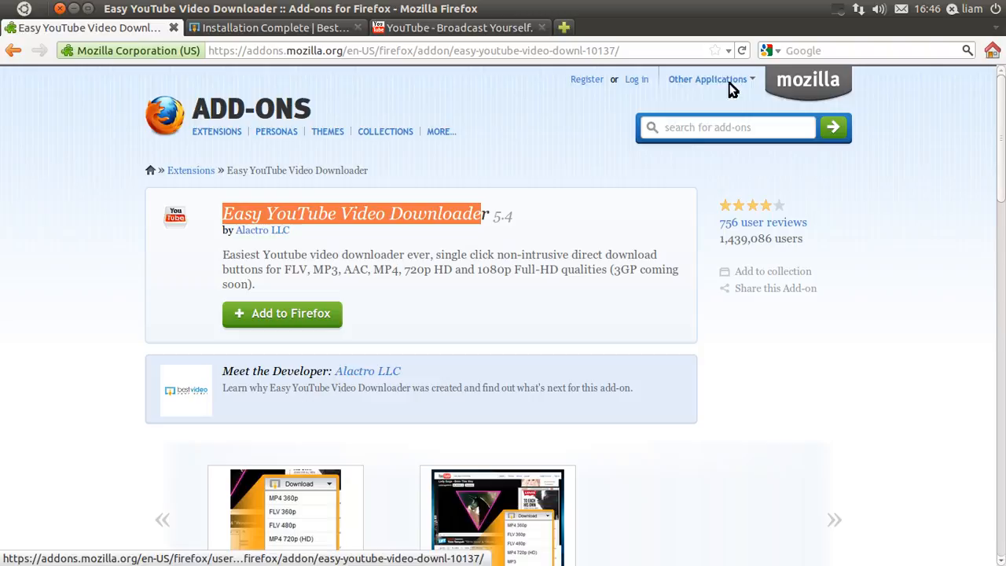
{"action": "mouse_move", "coordinate": [283, 201]}
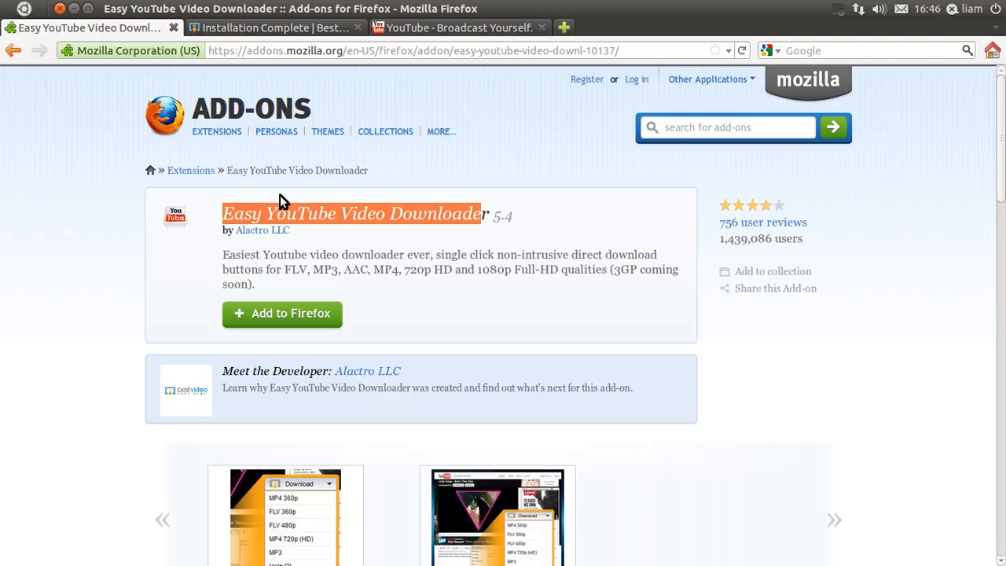
- Review the Best Video Downloader Installation Complete page through steps 1-3 and the save-file example
{"action": "left_click", "coordinate": [275, 29]}
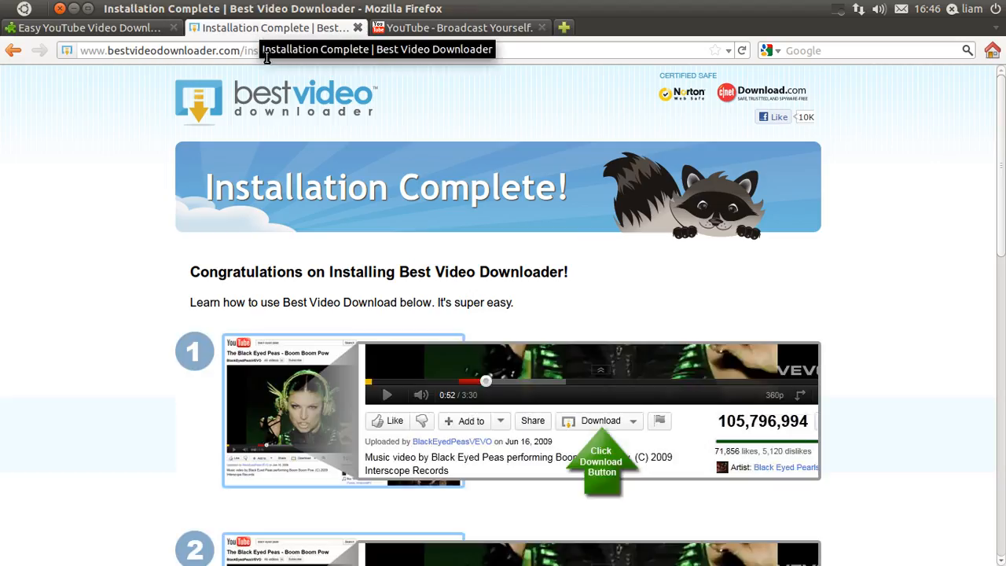
{"action": "scroll", "scroll_direction": "down", "scroll_amount": 3}
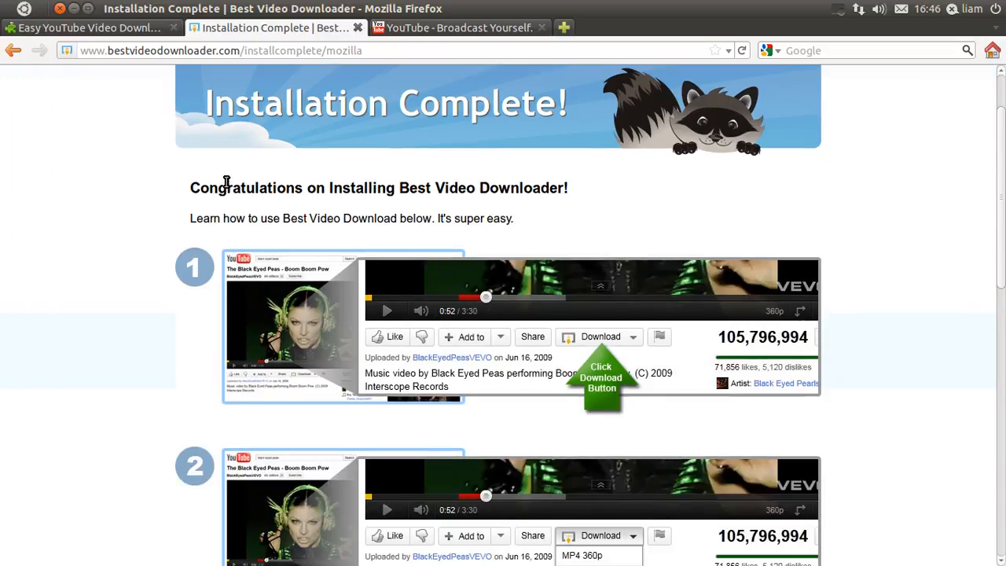
{"action": "mouse_move", "coordinate": [229, 174]}
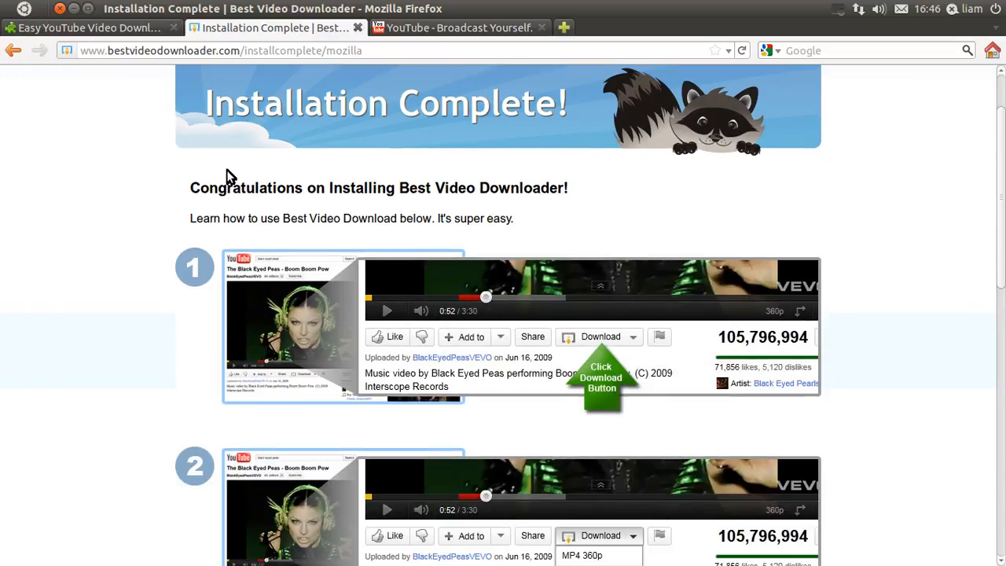
{"action": "mouse_move", "coordinate": [595, 346]}
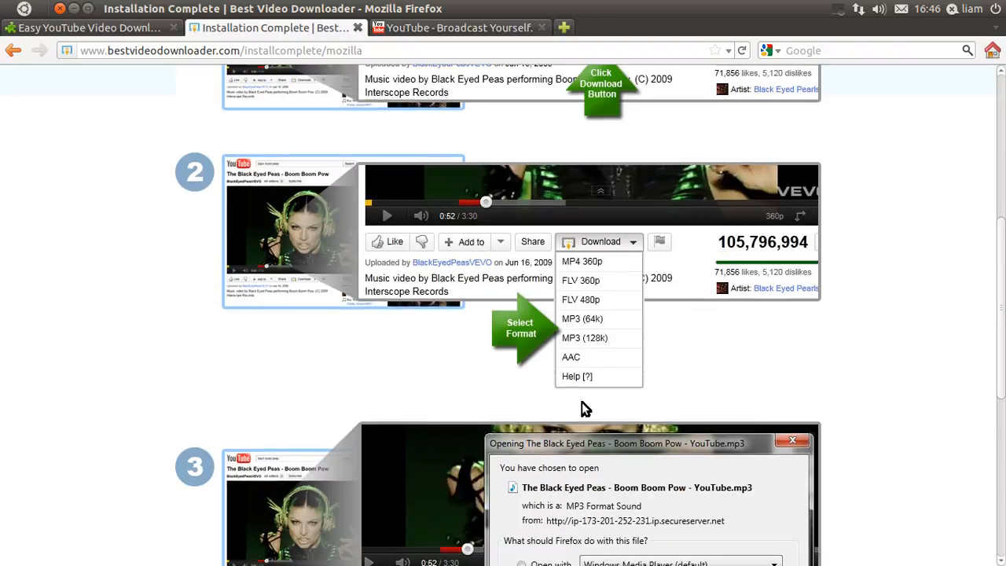
{"action": "scroll", "scroll_direction": "down", "scroll_amount": 3}
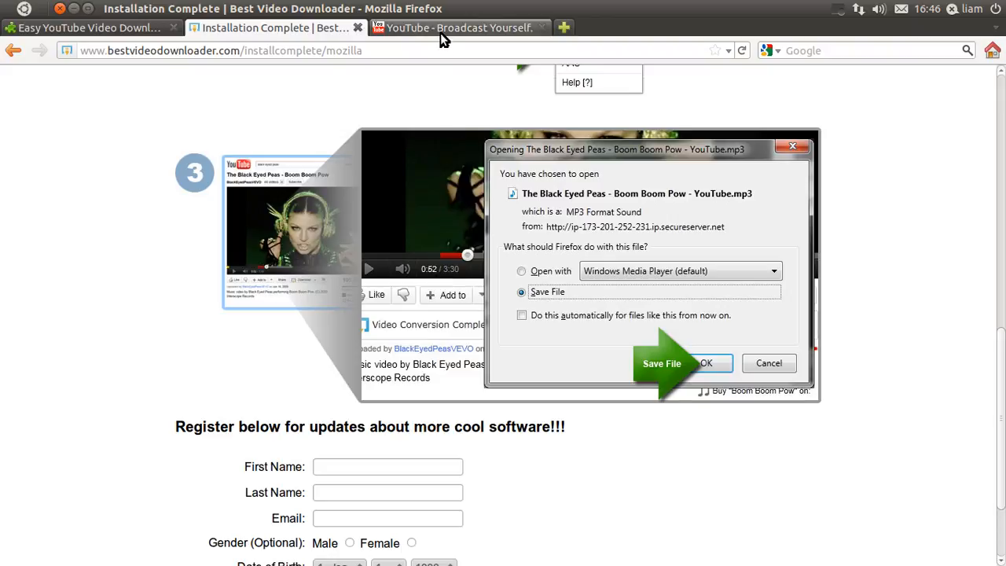
- From the My Videos list, bring up the PcWindowsOnline 'Intro' video page with its comments
{"action": "left_click", "coordinate": [455, 28]}
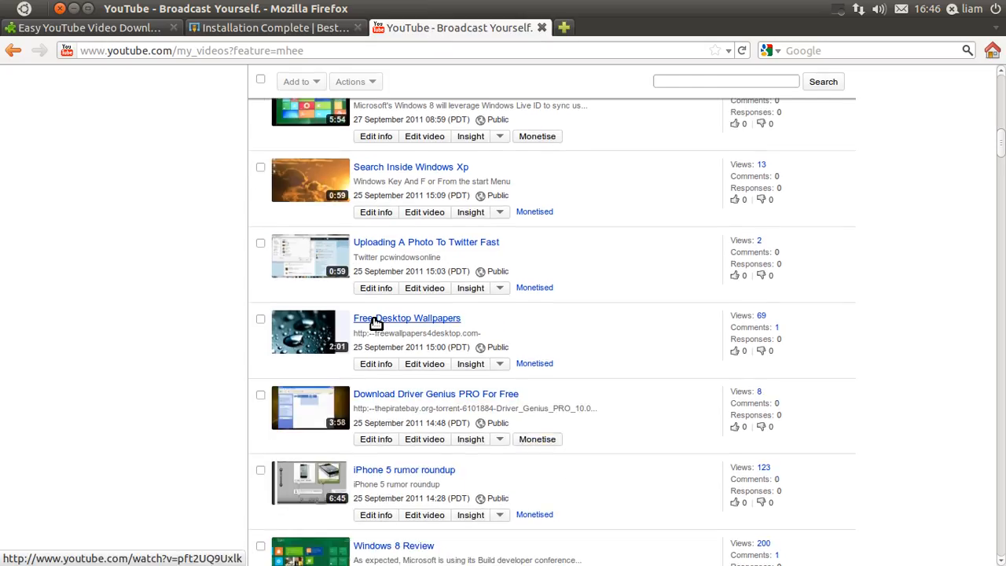
{"action": "scroll", "scroll_direction": "down", "scroll_amount": 3}
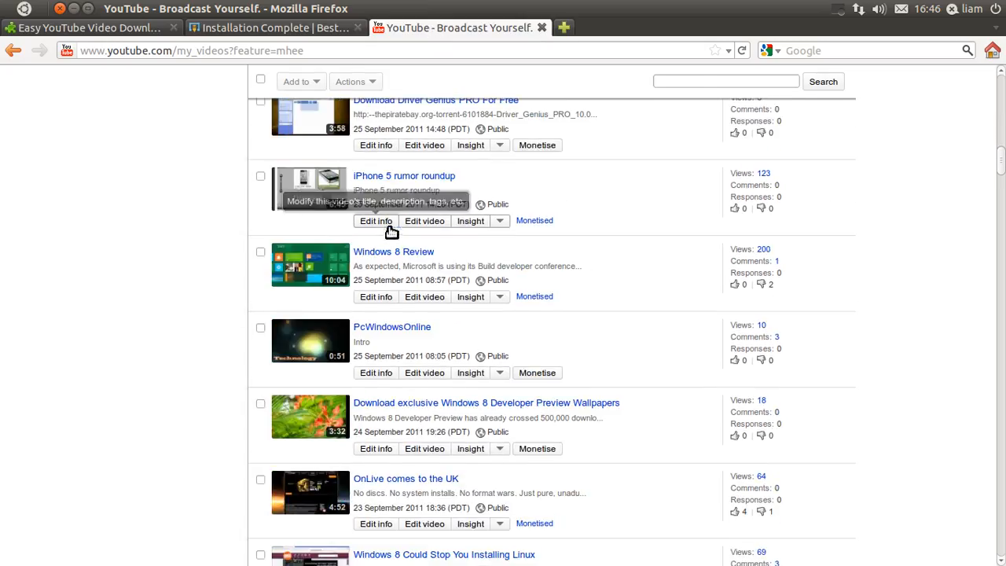
{"action": "left_click", "coordinate": [391, 326]}
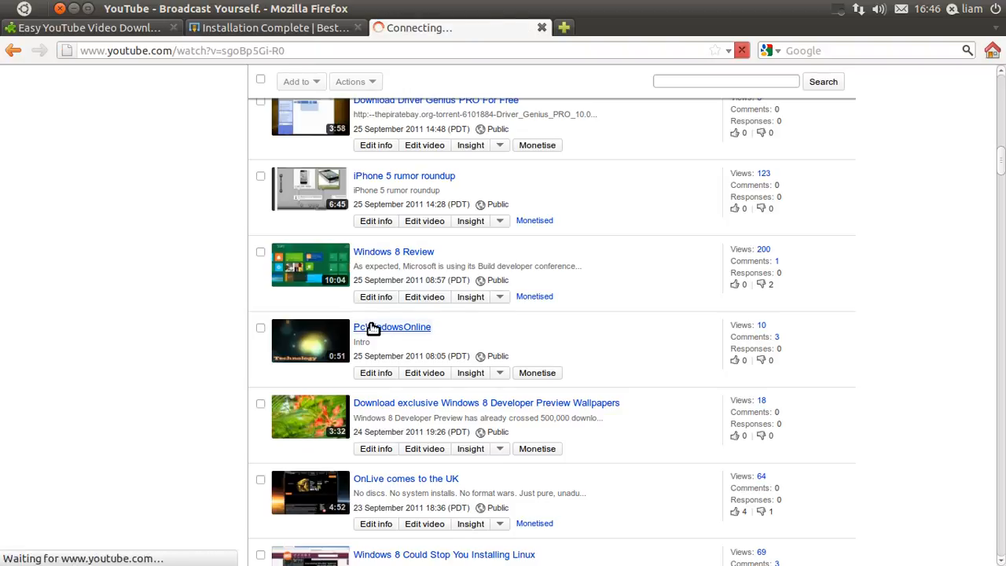
{"action": "left_click", "coordinate": [392, 326]}
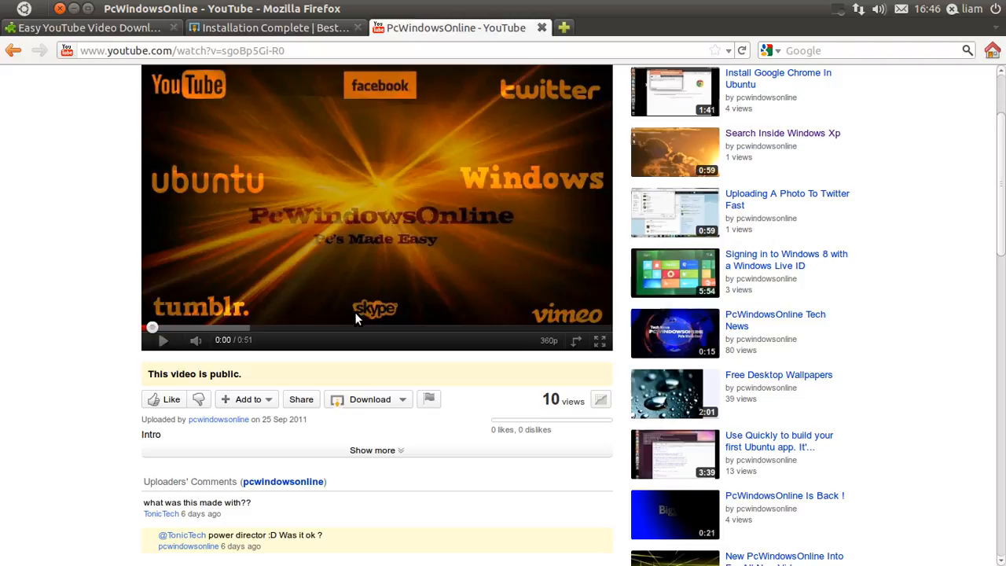
{"action": "scroll", "scroll_direction": "down", "scroll_amount": 3}
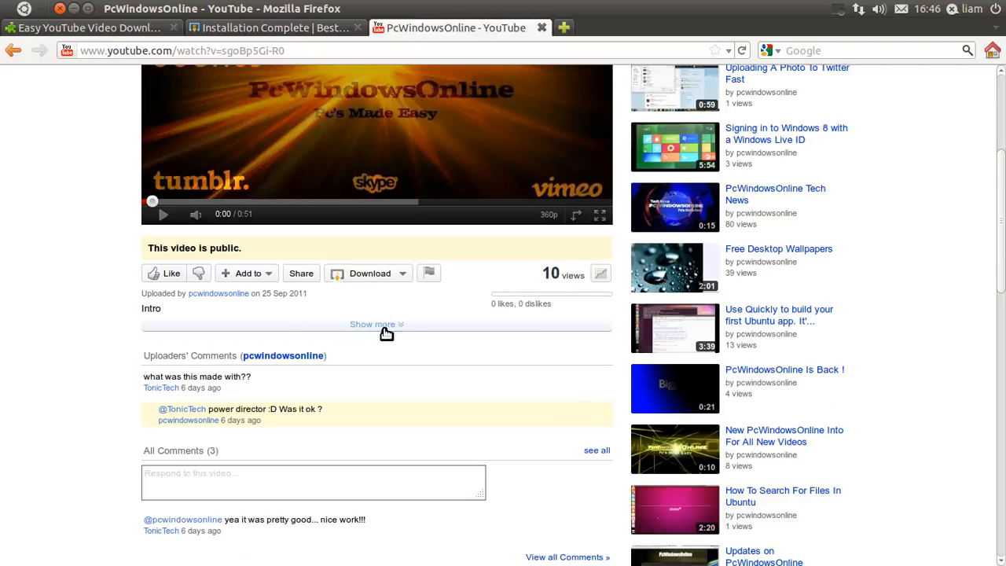
- Download the PcWindowsOnline video as MP4 360p, choosing Save File and confirming with OK
{"action": "left_click", "coordinate": [371, 324]}
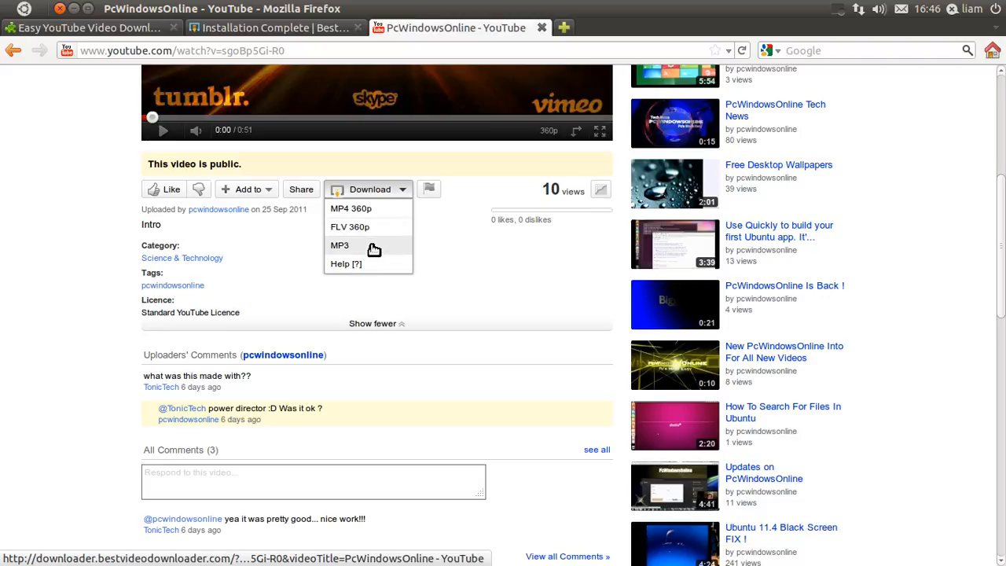
{"action": "left_click", "coordinate": [339, 245]}
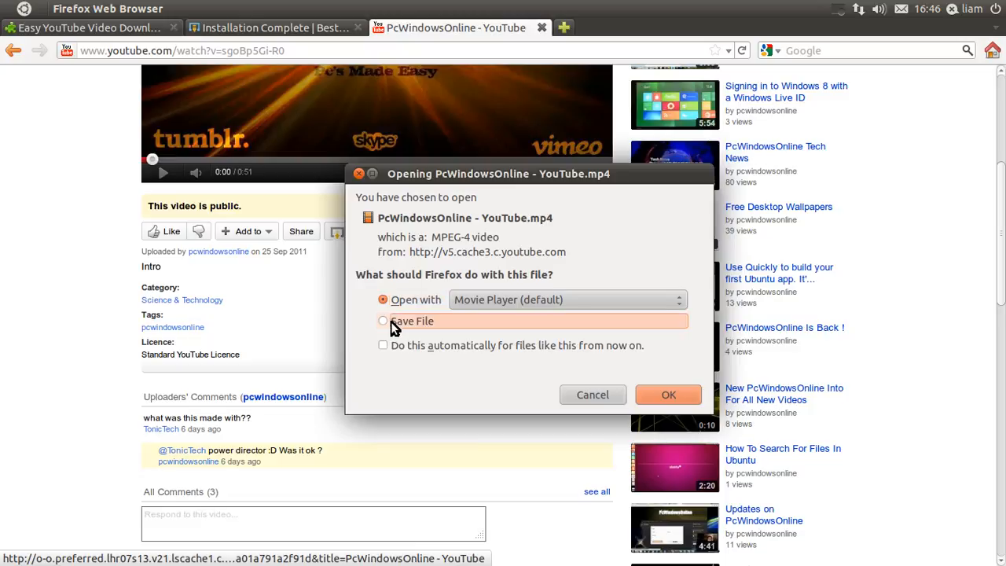
{"action": "left_click", "coordinate": [383, 321]}
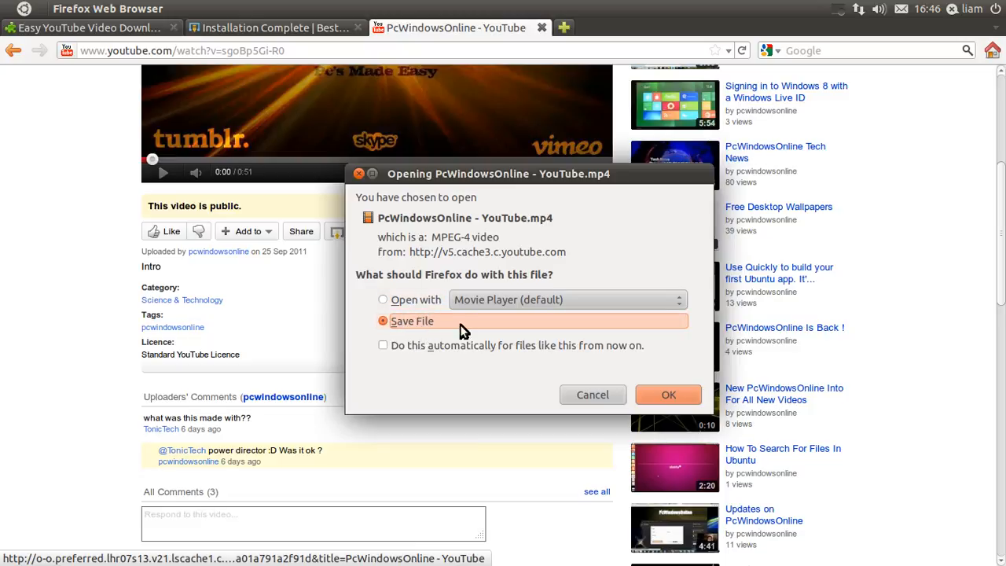
{"action": "left_click", "coordinate": [668, 395]}
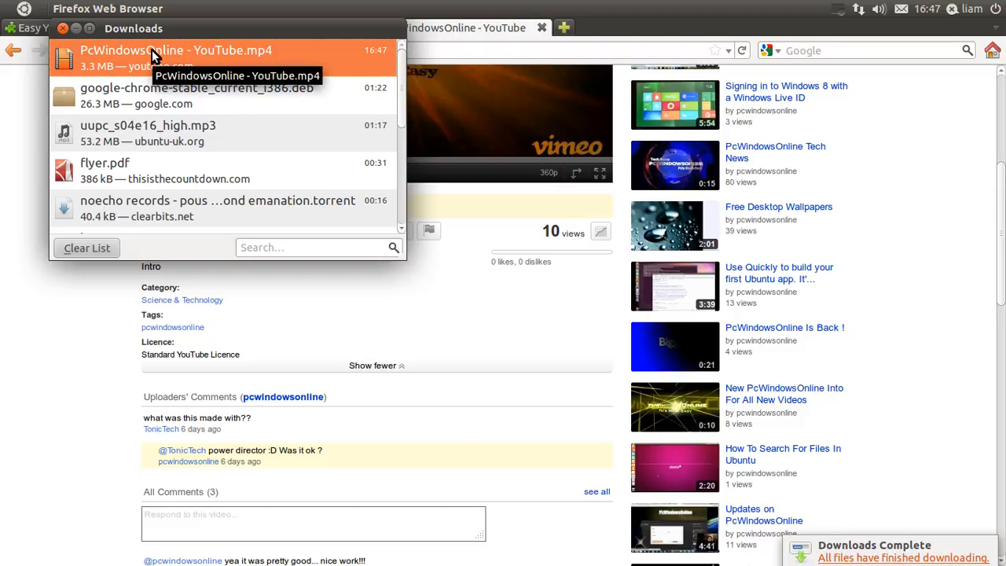
{"action": "double_click", "coordinate": [176, 48]}
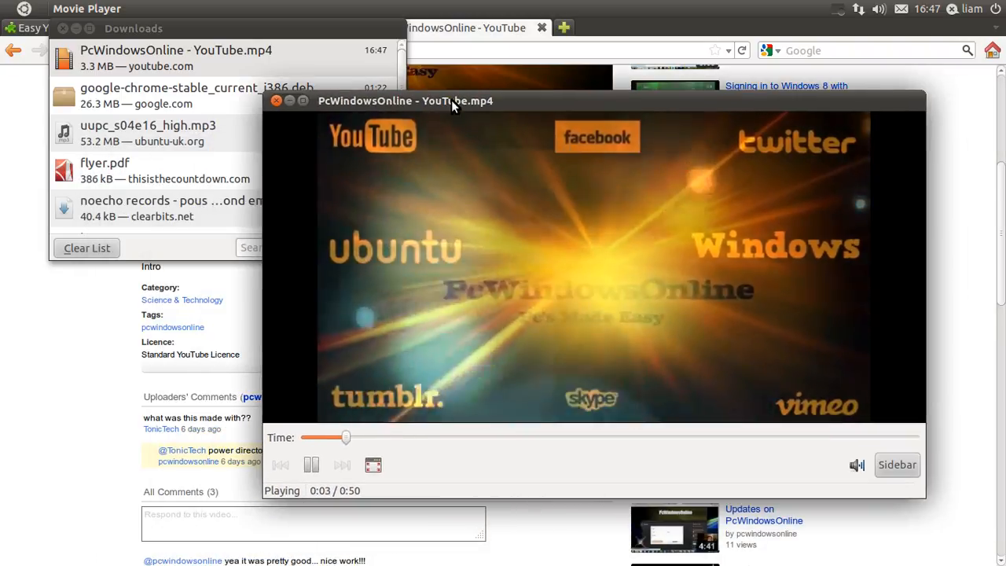
{"action": "left_click", "coordinate": [276, 100]}
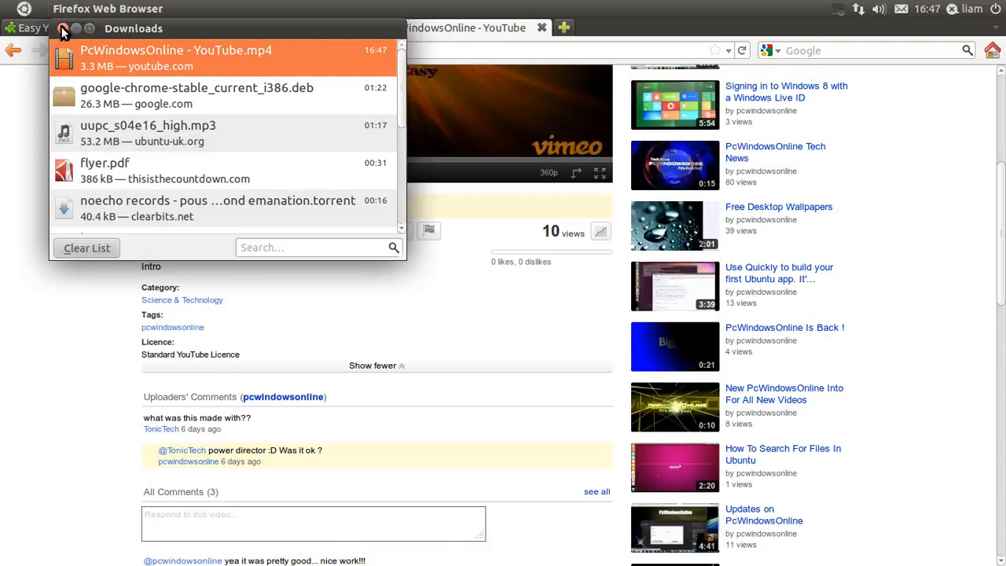